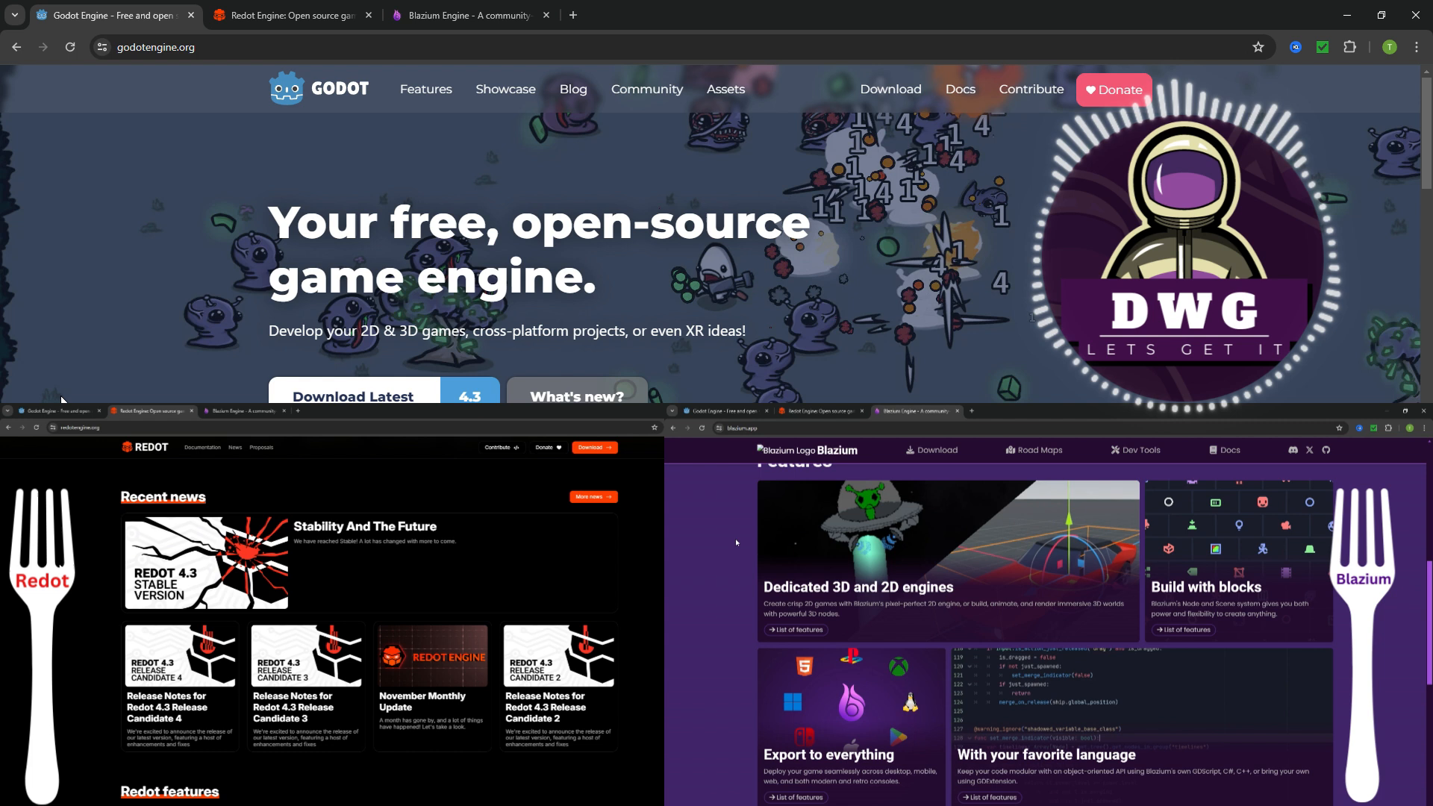
# Step: Scroll down Godot's home page past its news, beside Redot's Proposal Viewer and Blazium's Road Maps
pyautogui.scroll(-3)
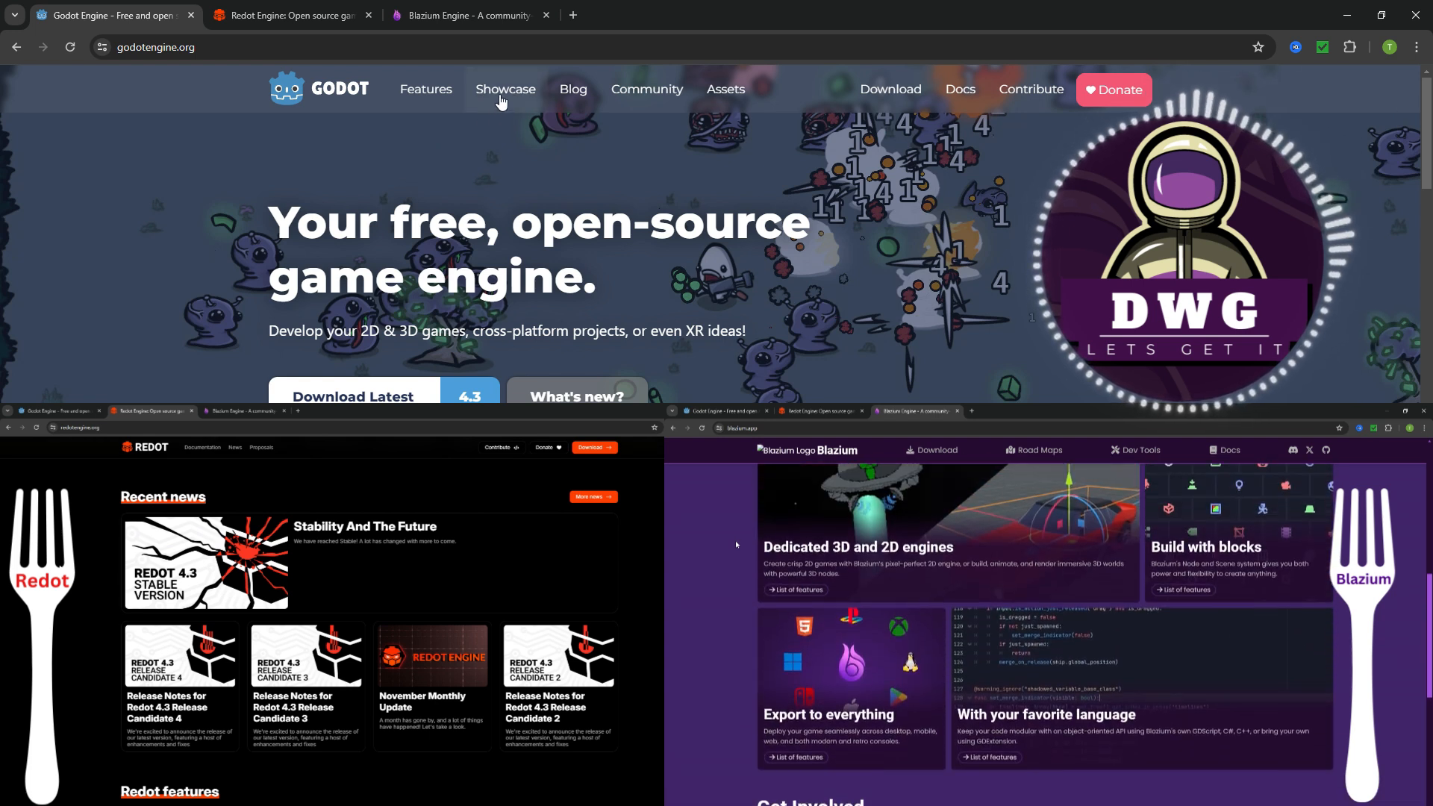
pyautogui.scroll(-3)
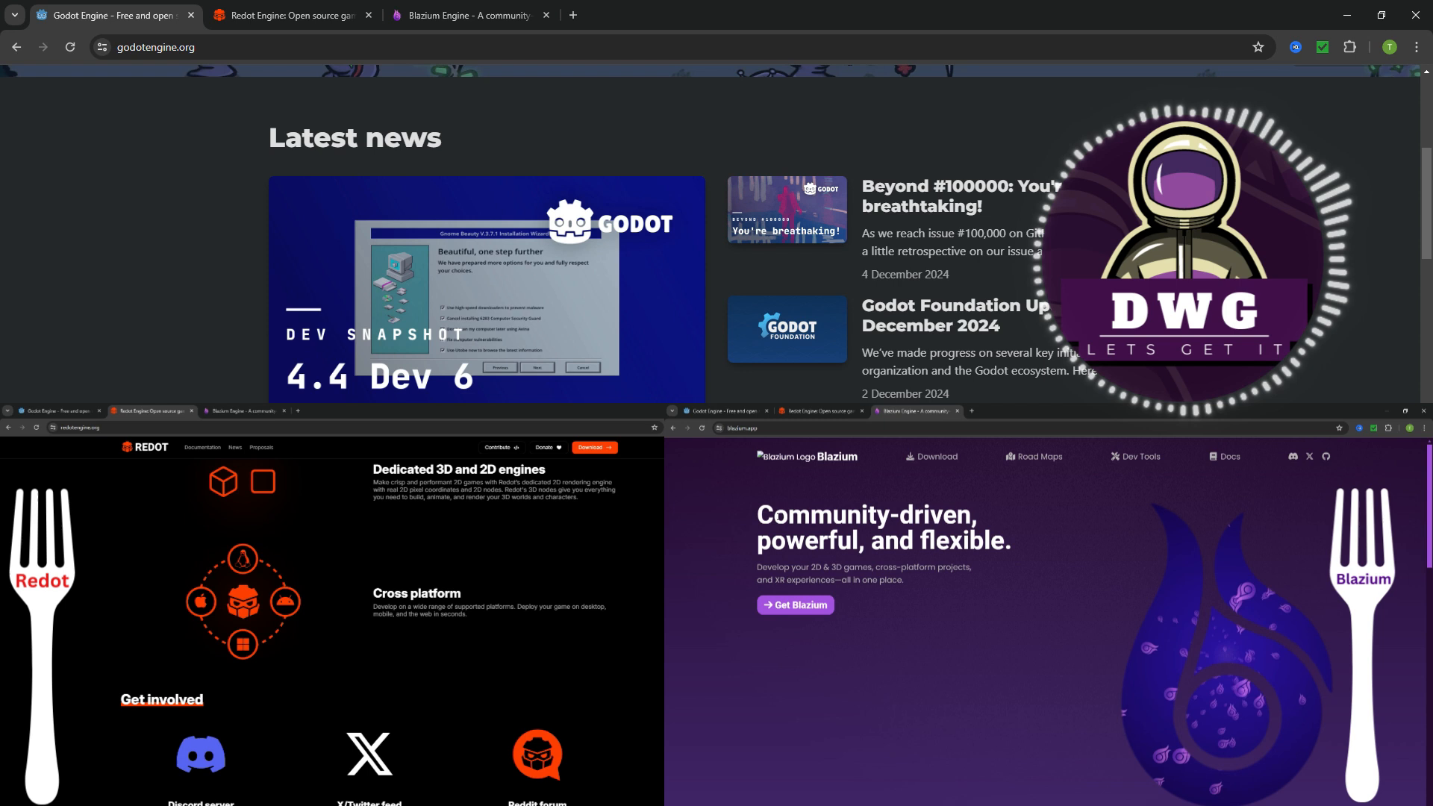
pyautogui.scroll(-3)
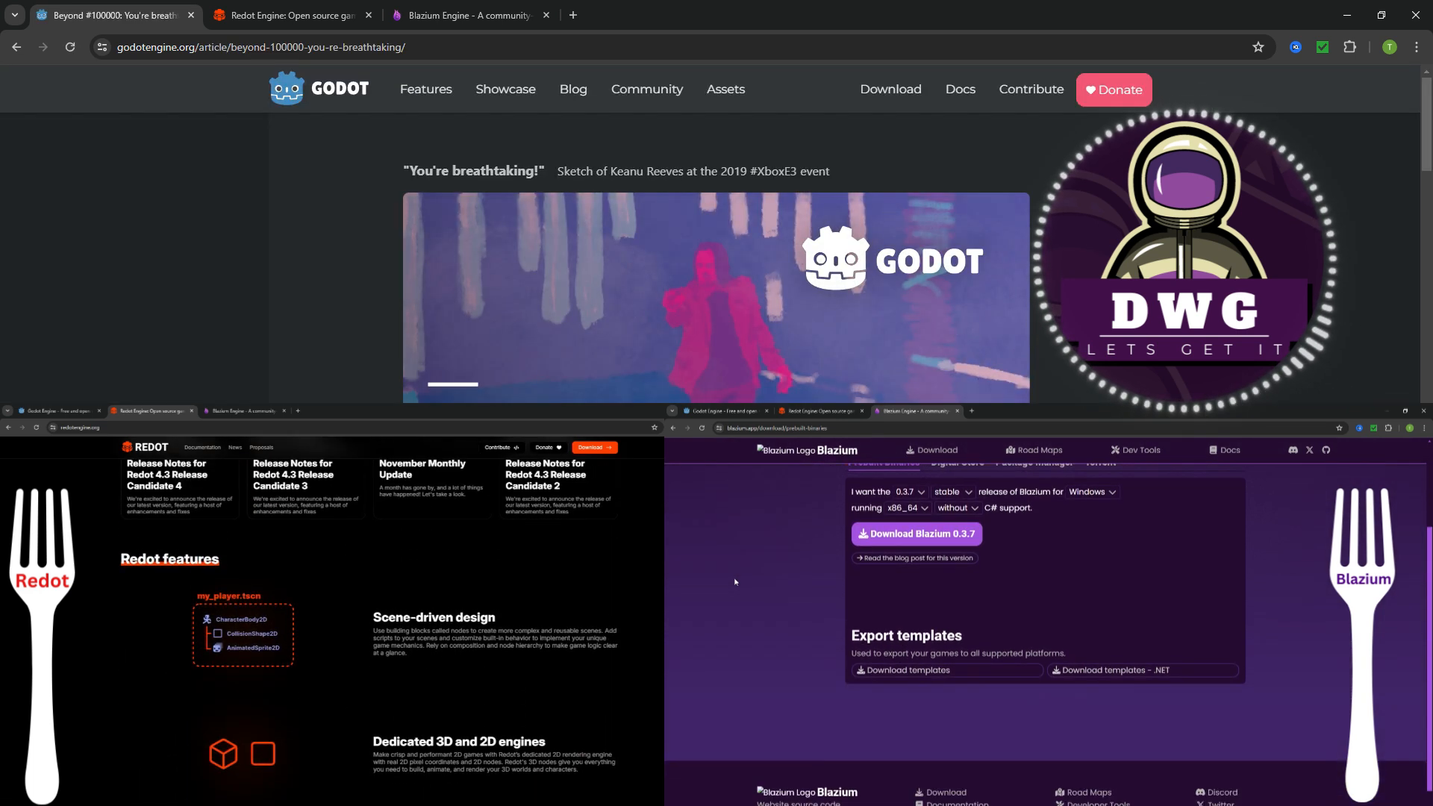
pyautogui.scroll(-3)
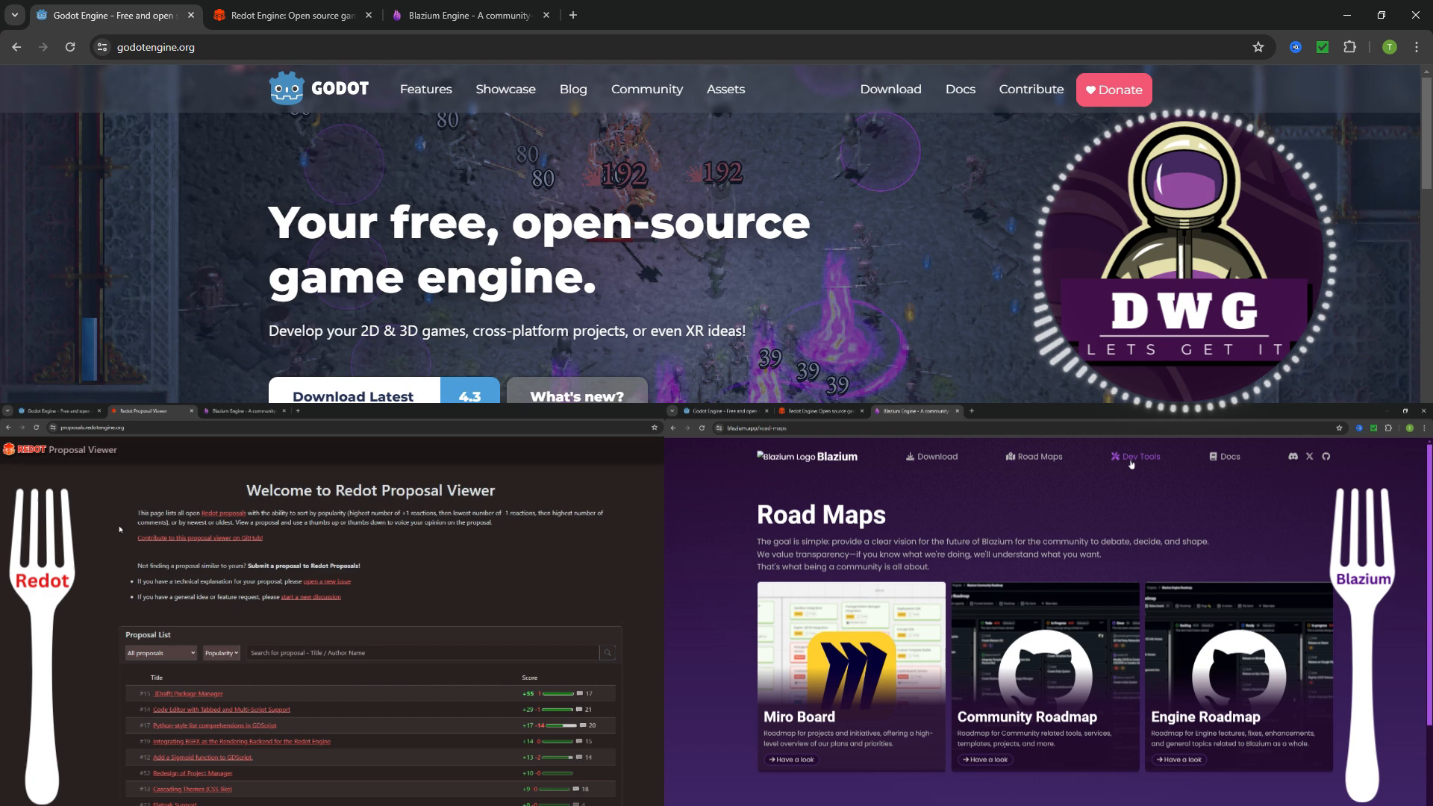
# Step: Browse Godot's Showcase page, then return to the Godot home page via the logo
pyautogui.click(1140, 456)
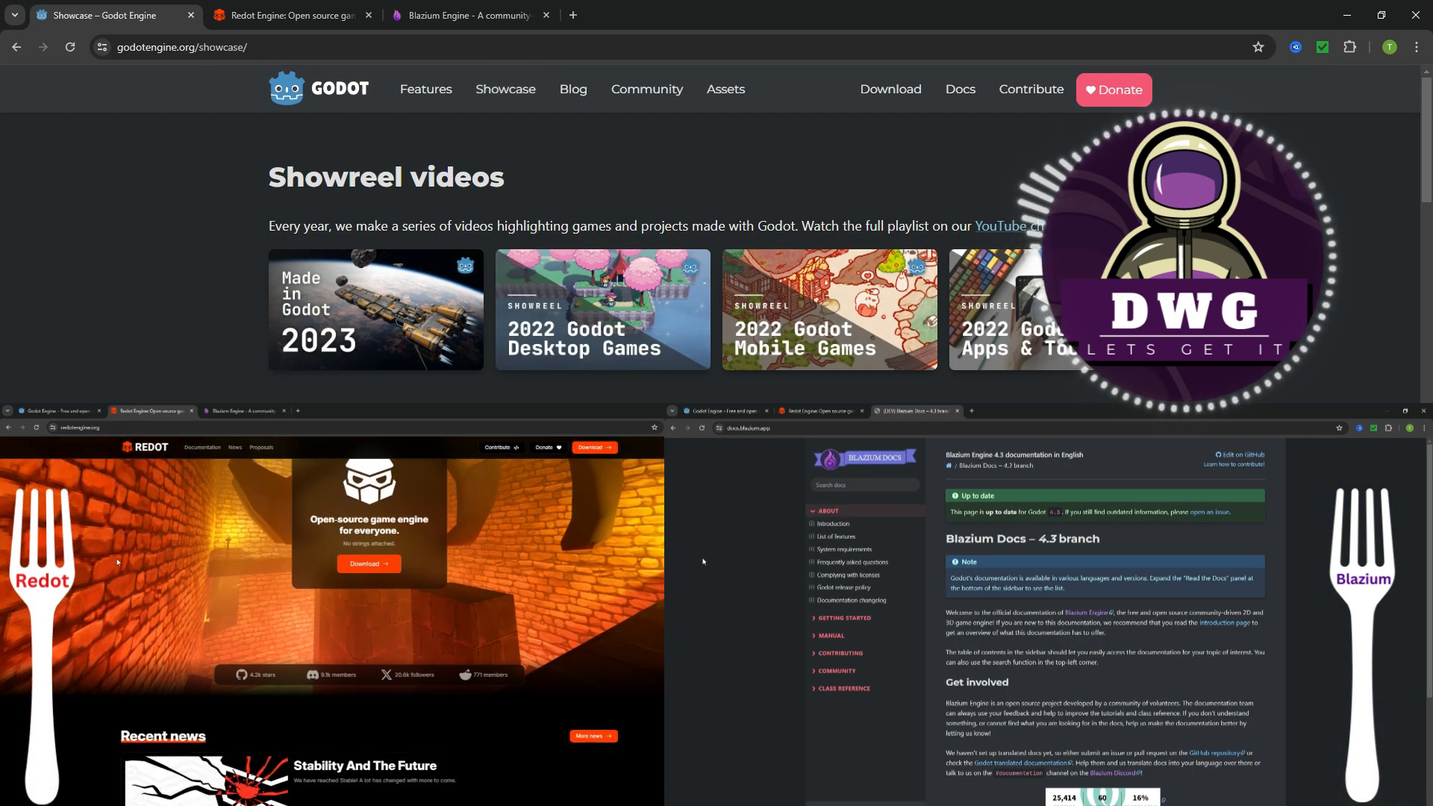
pyautogui.scroll(-3)
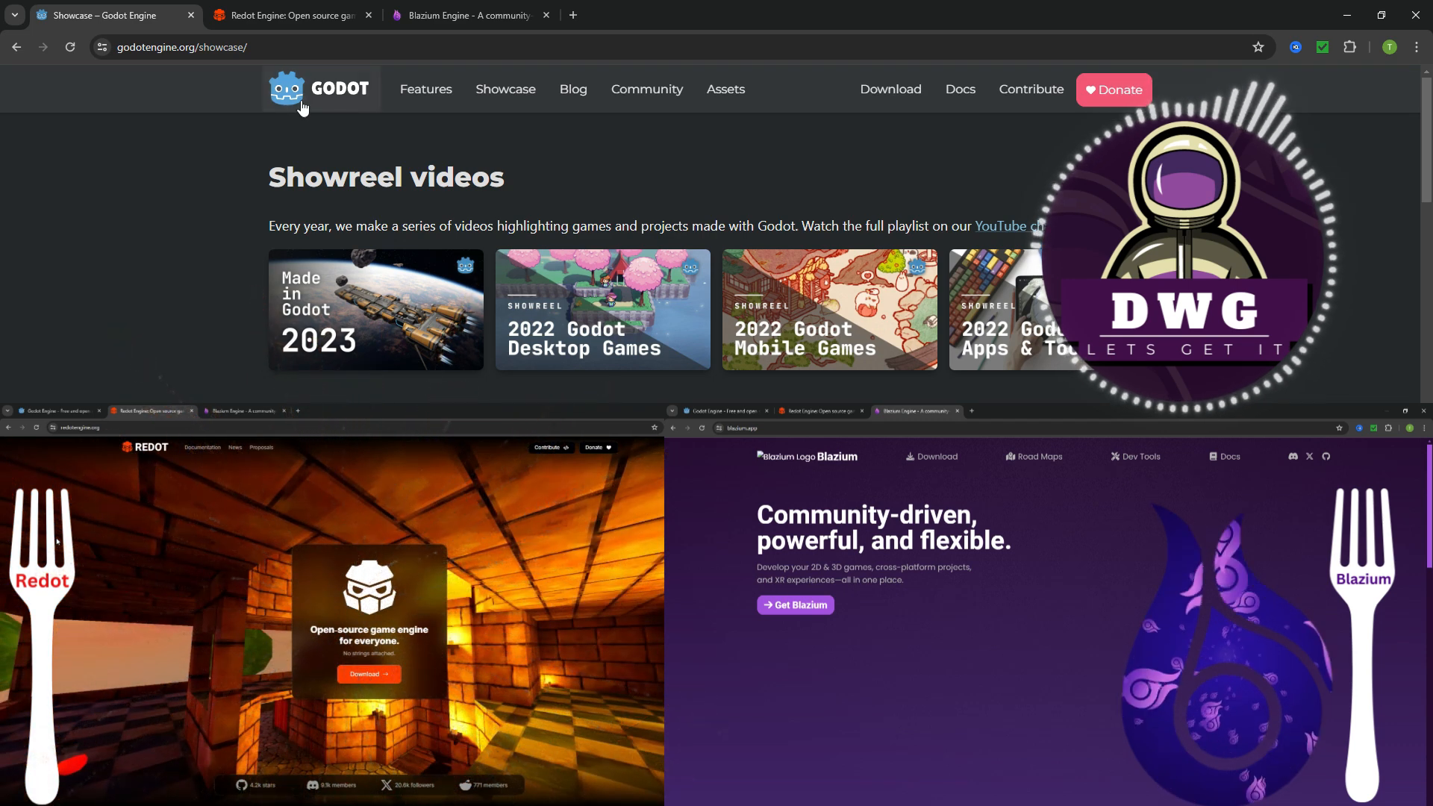
pyautogui.click(285, 88)
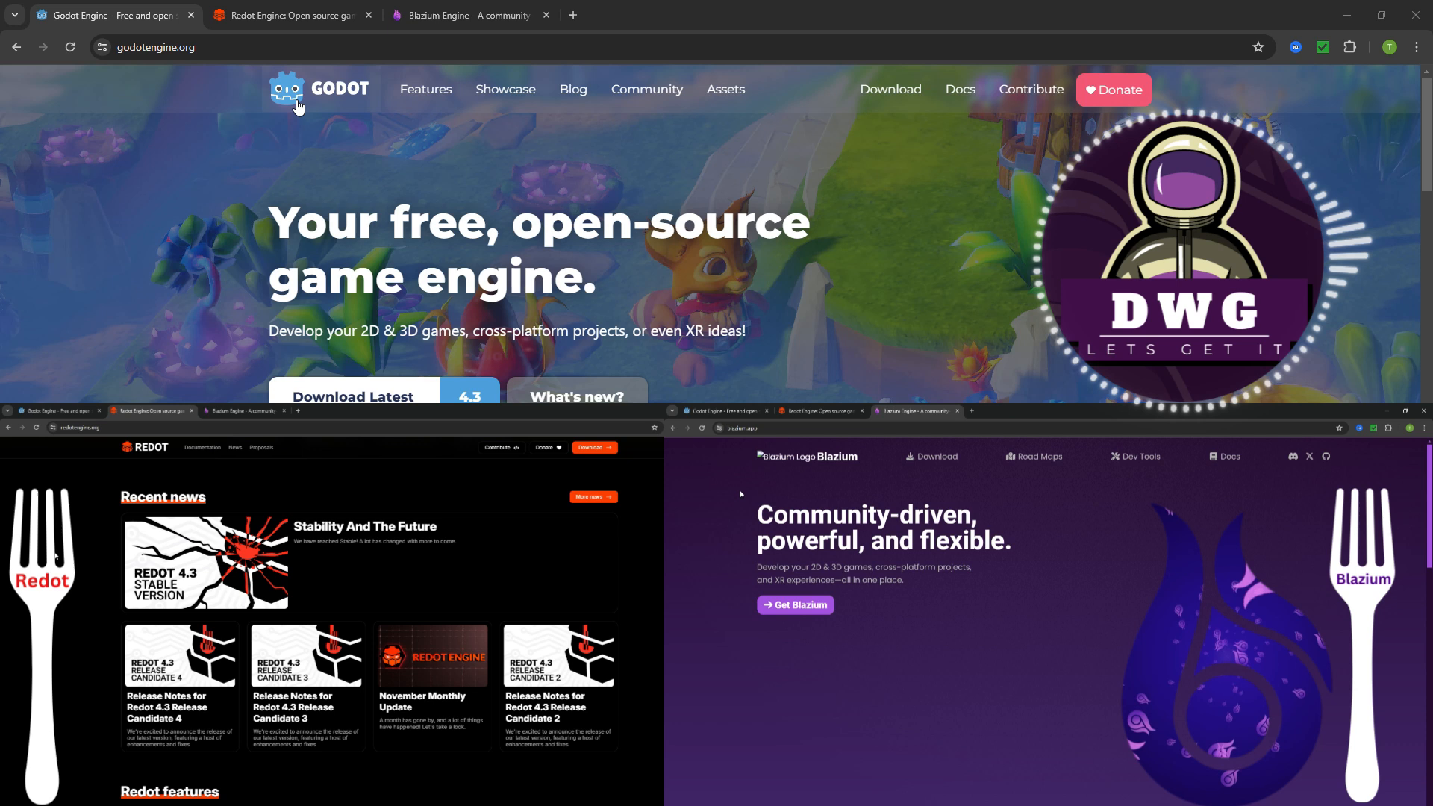
pyautogui.moveTo(187, 195)
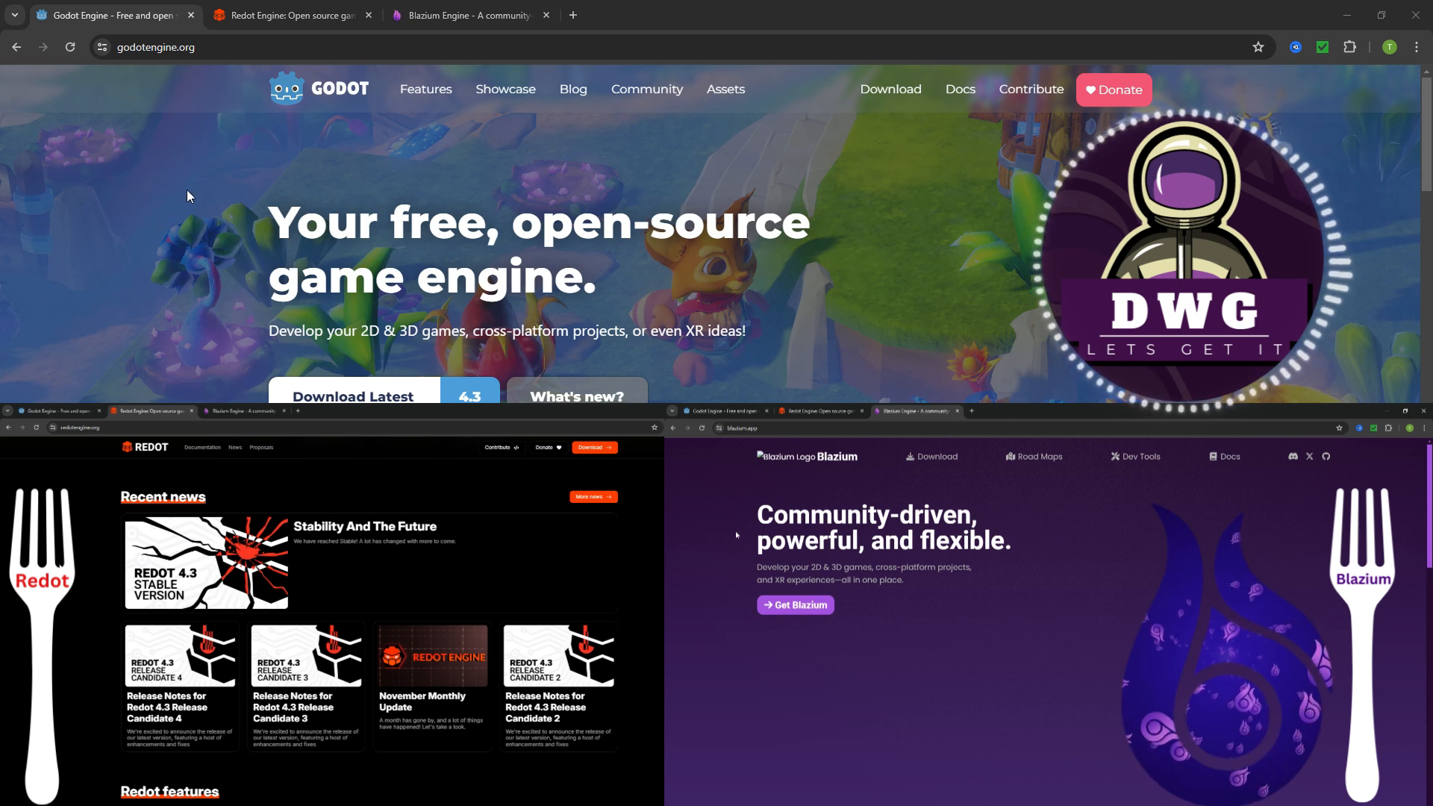
pyautogui.scroll(-3)
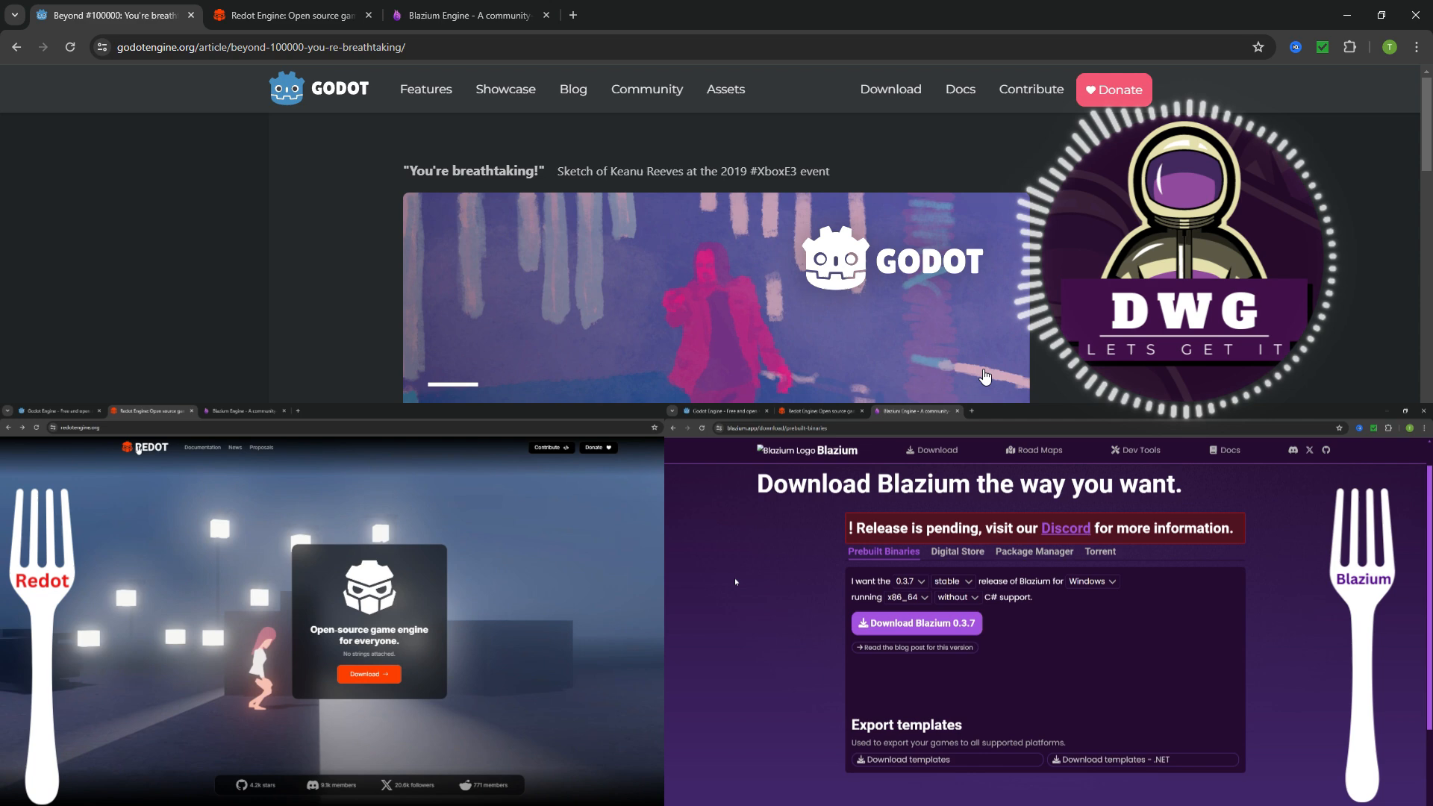
# Step: Scroll through the Beyond #100000 article and return to Godot's home page
pyautogui.scroll(-3)
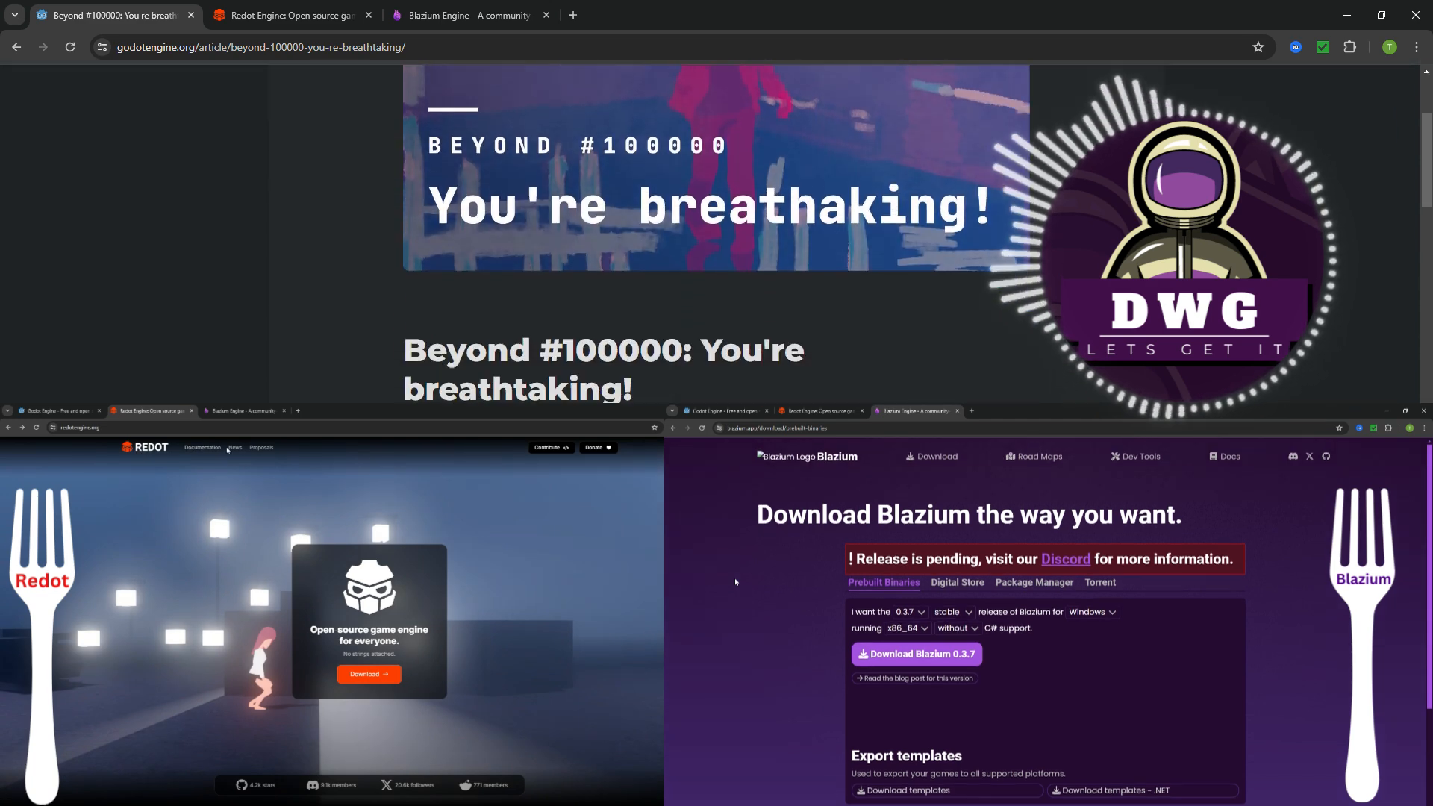
pyautogui.scroll(-3)
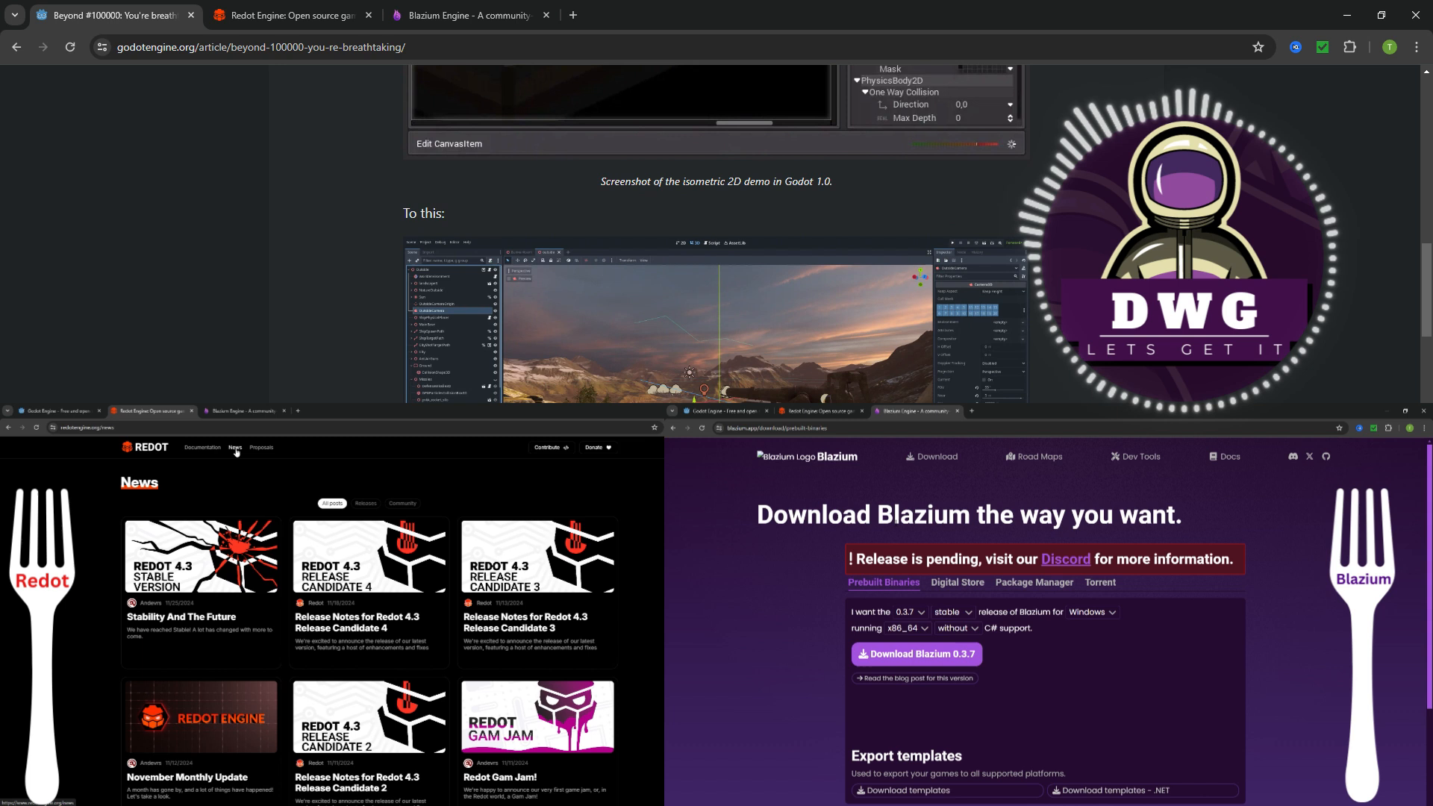
pyautogui.click(260, 448)
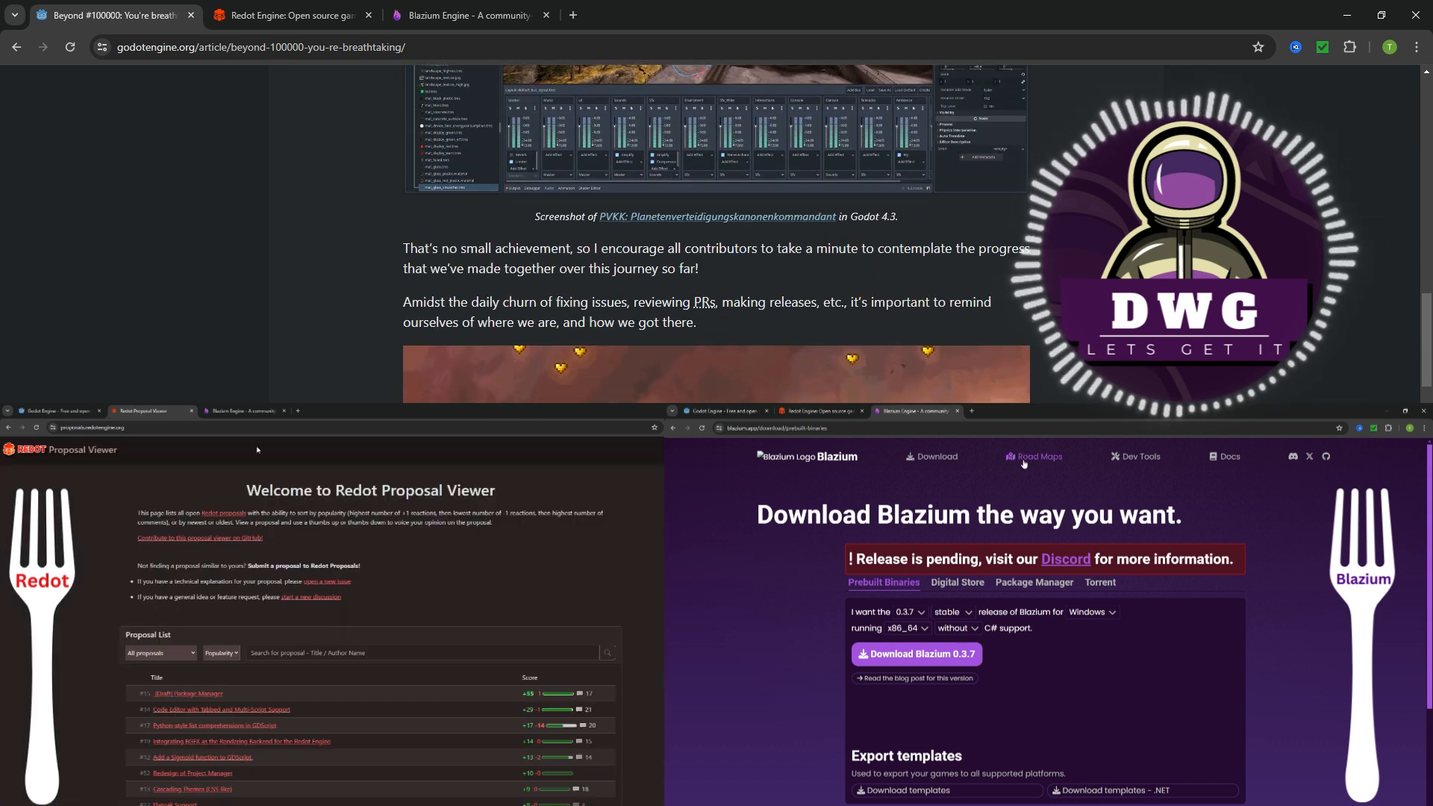
pyautogui.click(1038, 456)
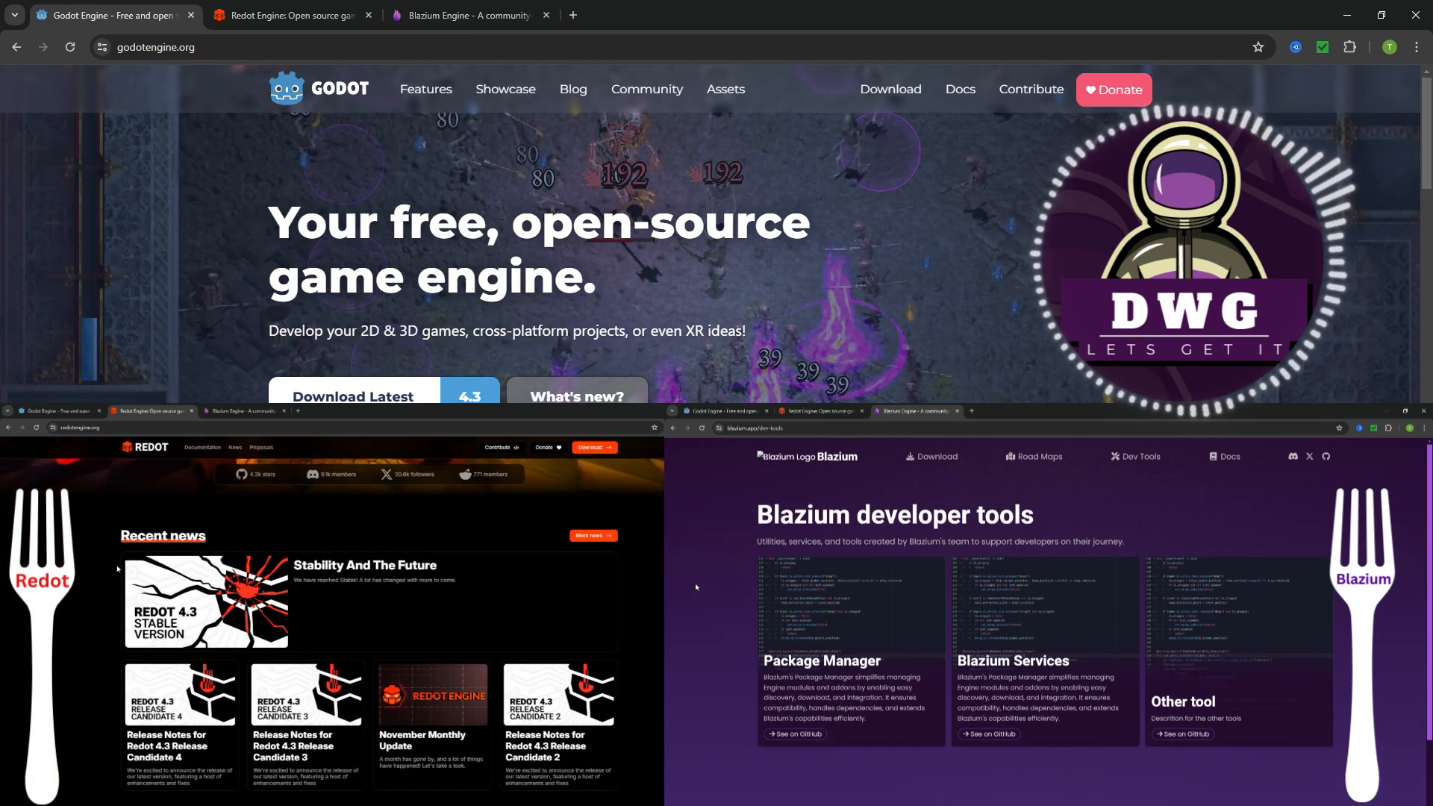
# Step: Scroll through the Made with Godot games grid on Showcase, then return home via the logo
pyautogui.click(1230, 456)
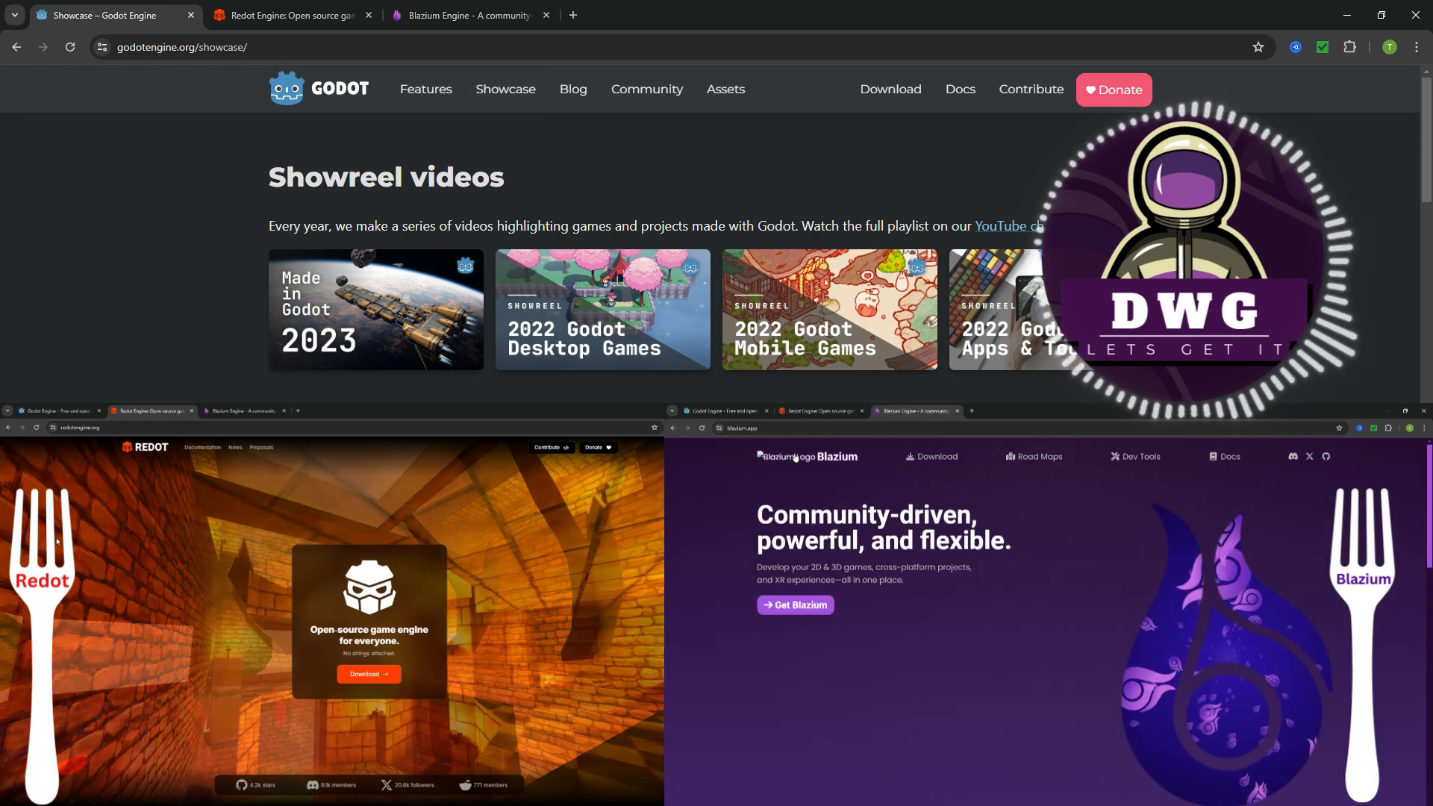
pyautogui.scroll(-3)
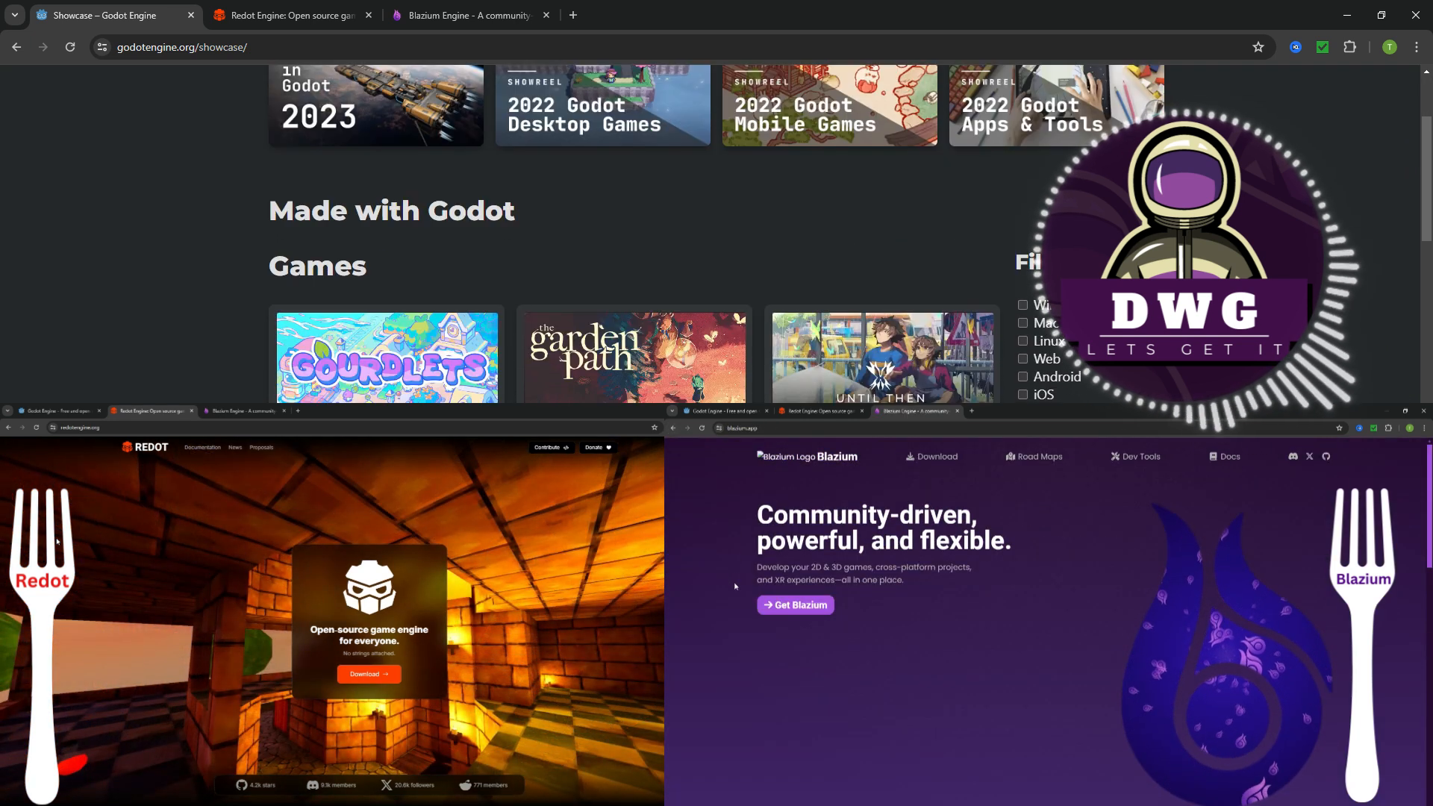
pyautogui.scroll(-3)
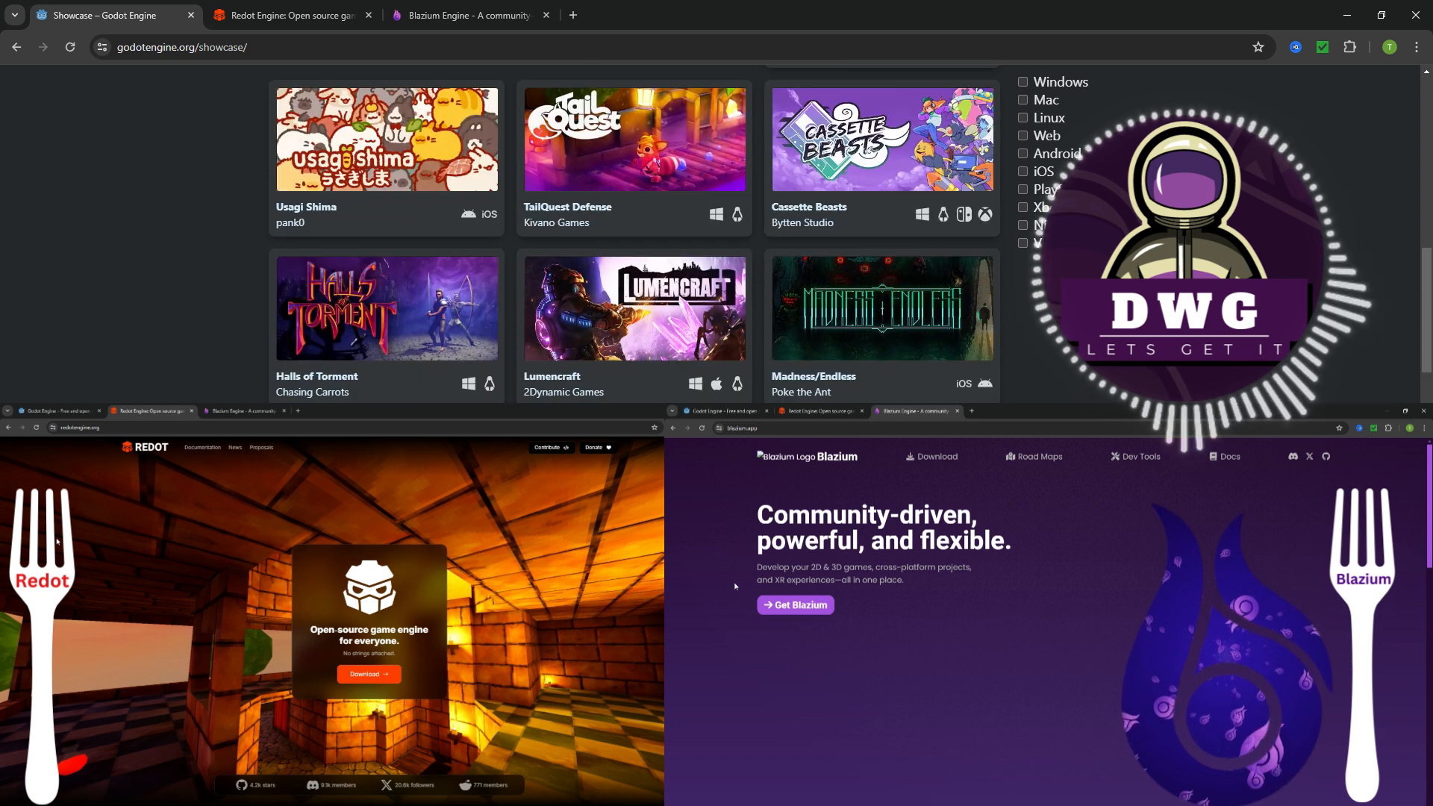
pyautogui.scroll(-3)
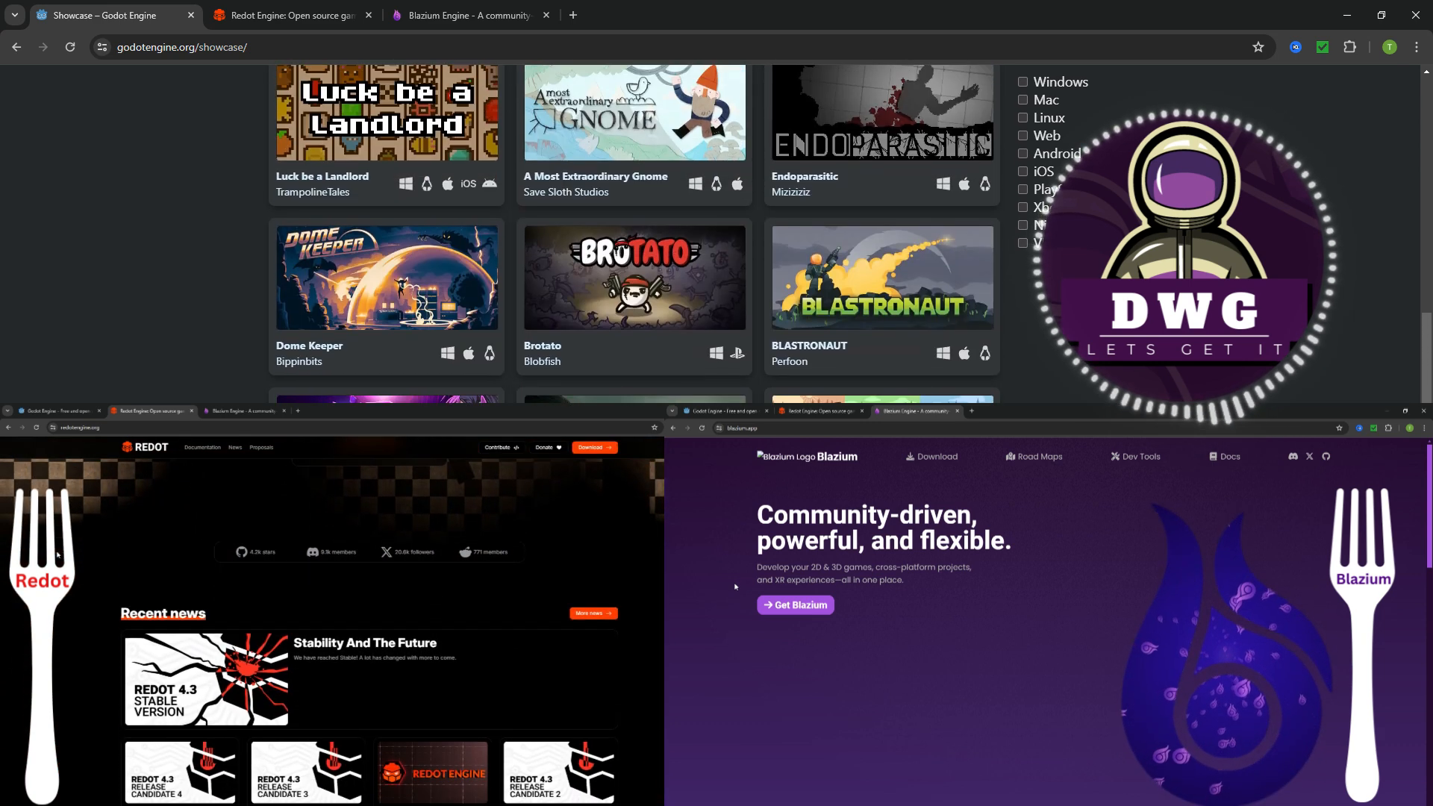
pyautogui.scroll(-3)
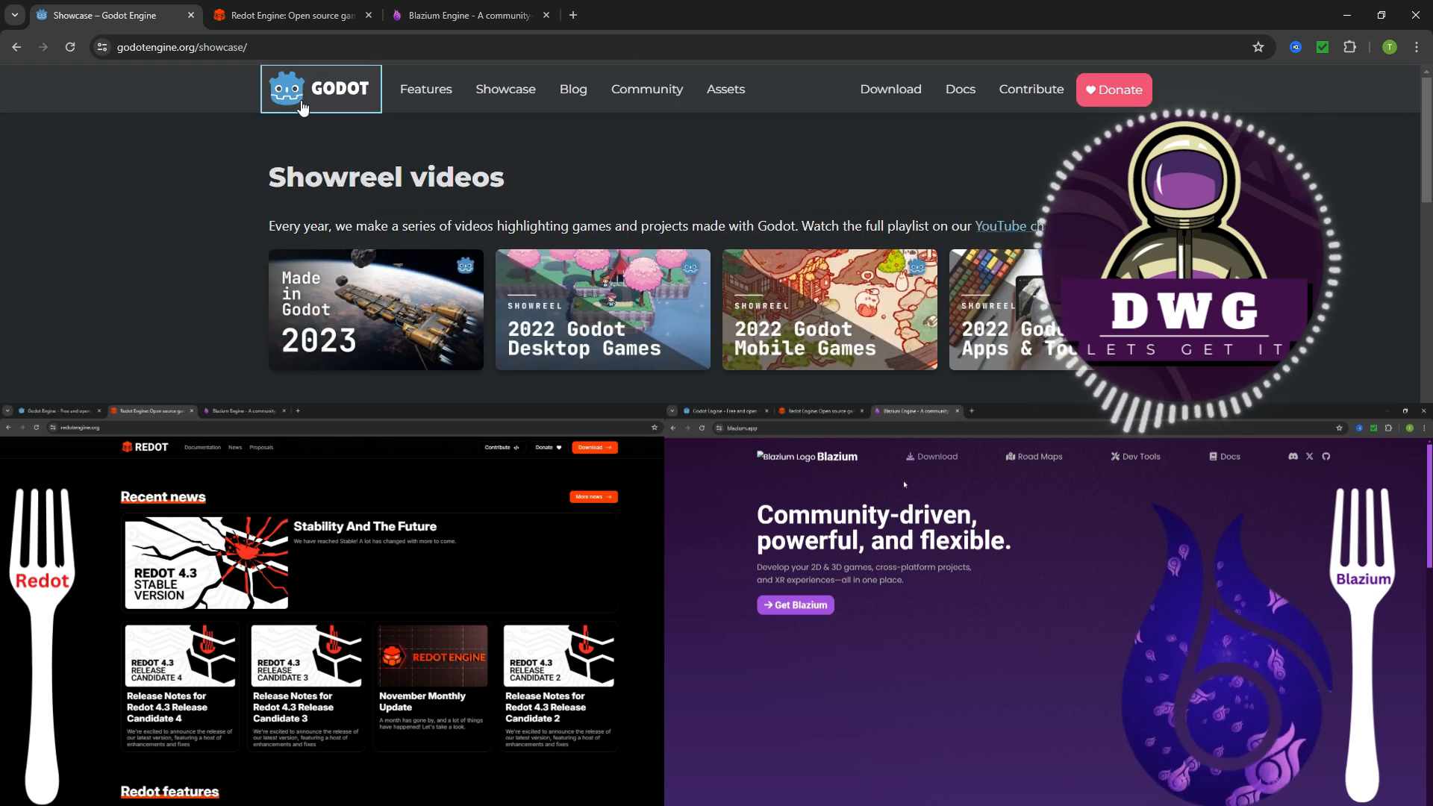
pyautogui.click(320, 88)
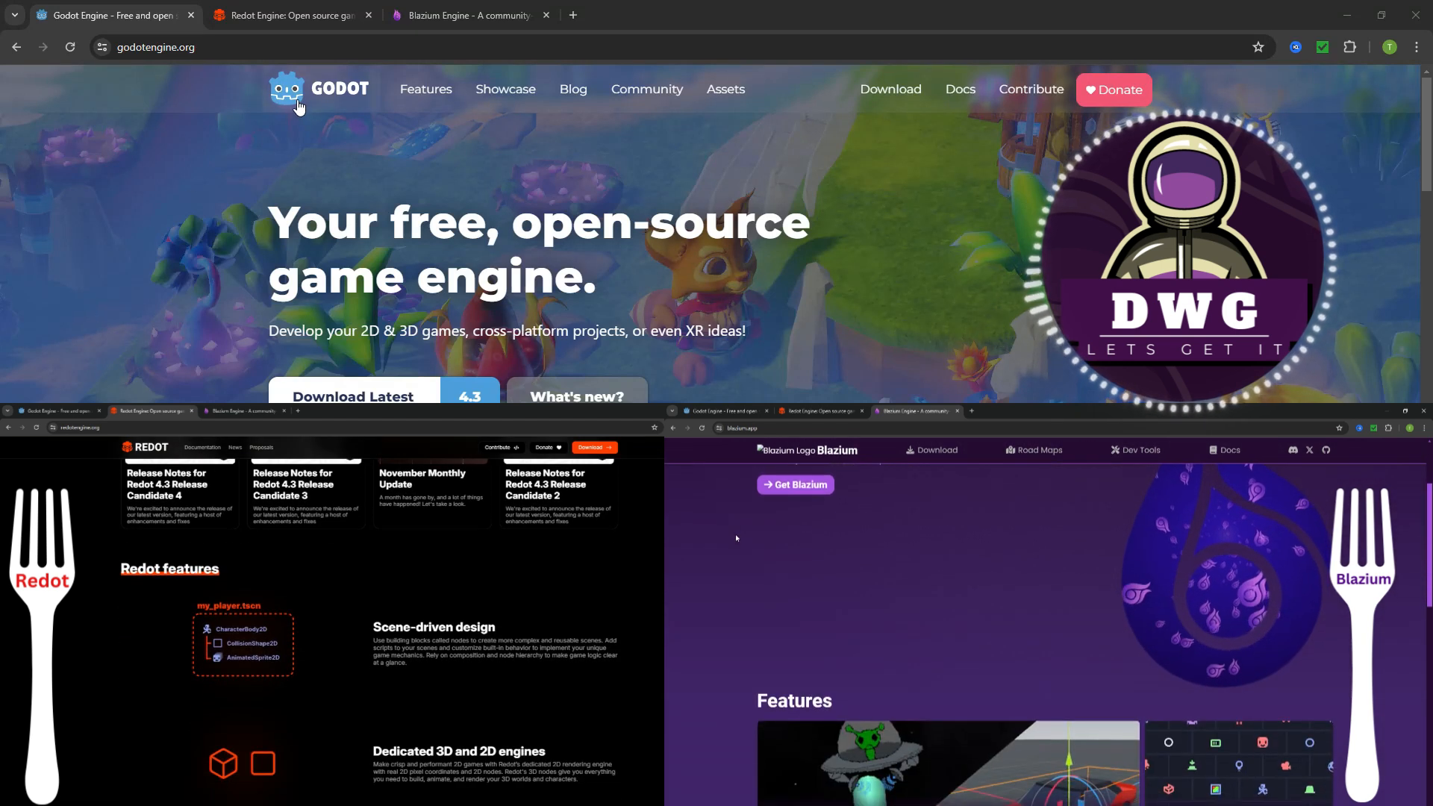
# Step: Scroll Godot's home page to Latest news and open the Beyond #100000 article card
pyautogui.scroll(-3)
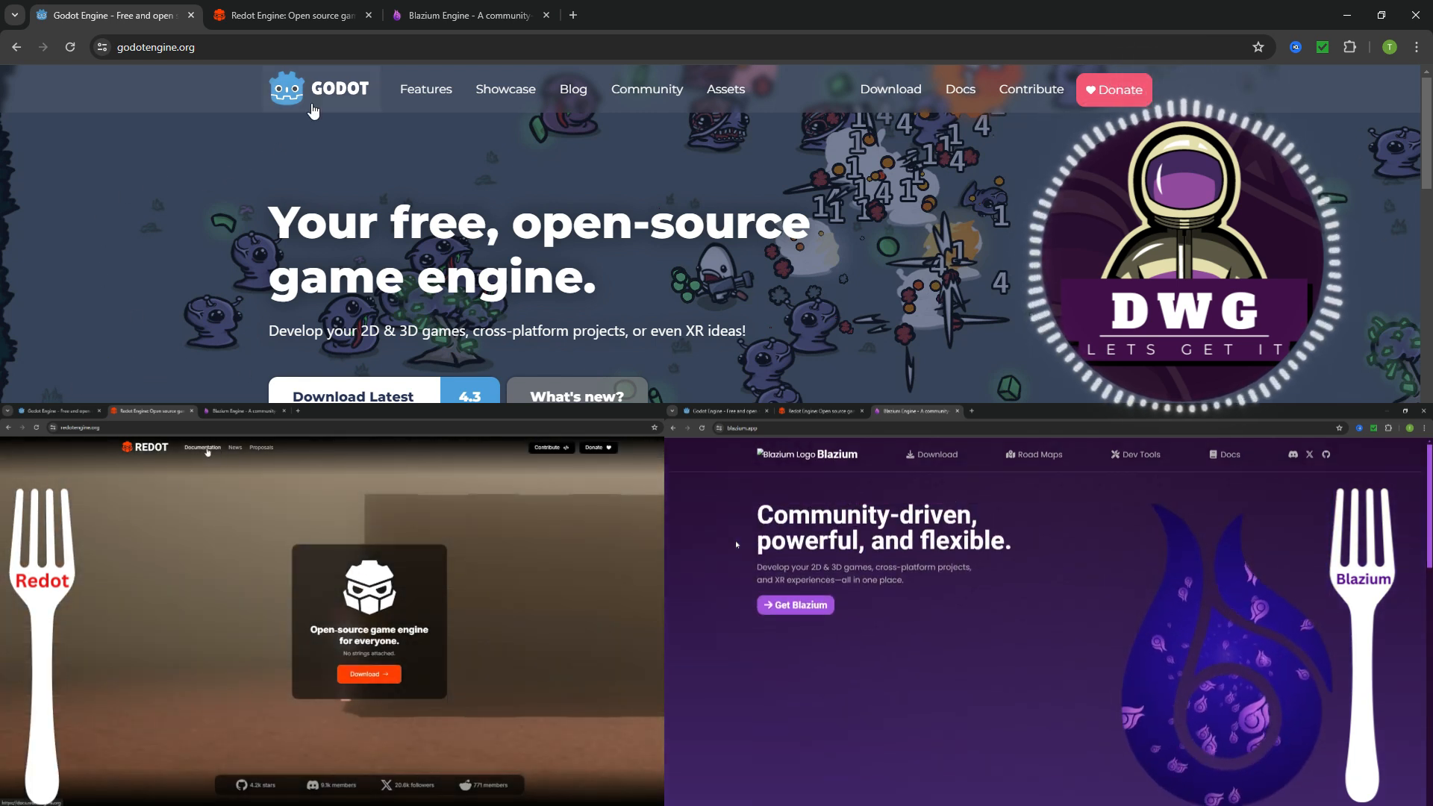
pyautogui.click(202, 448)
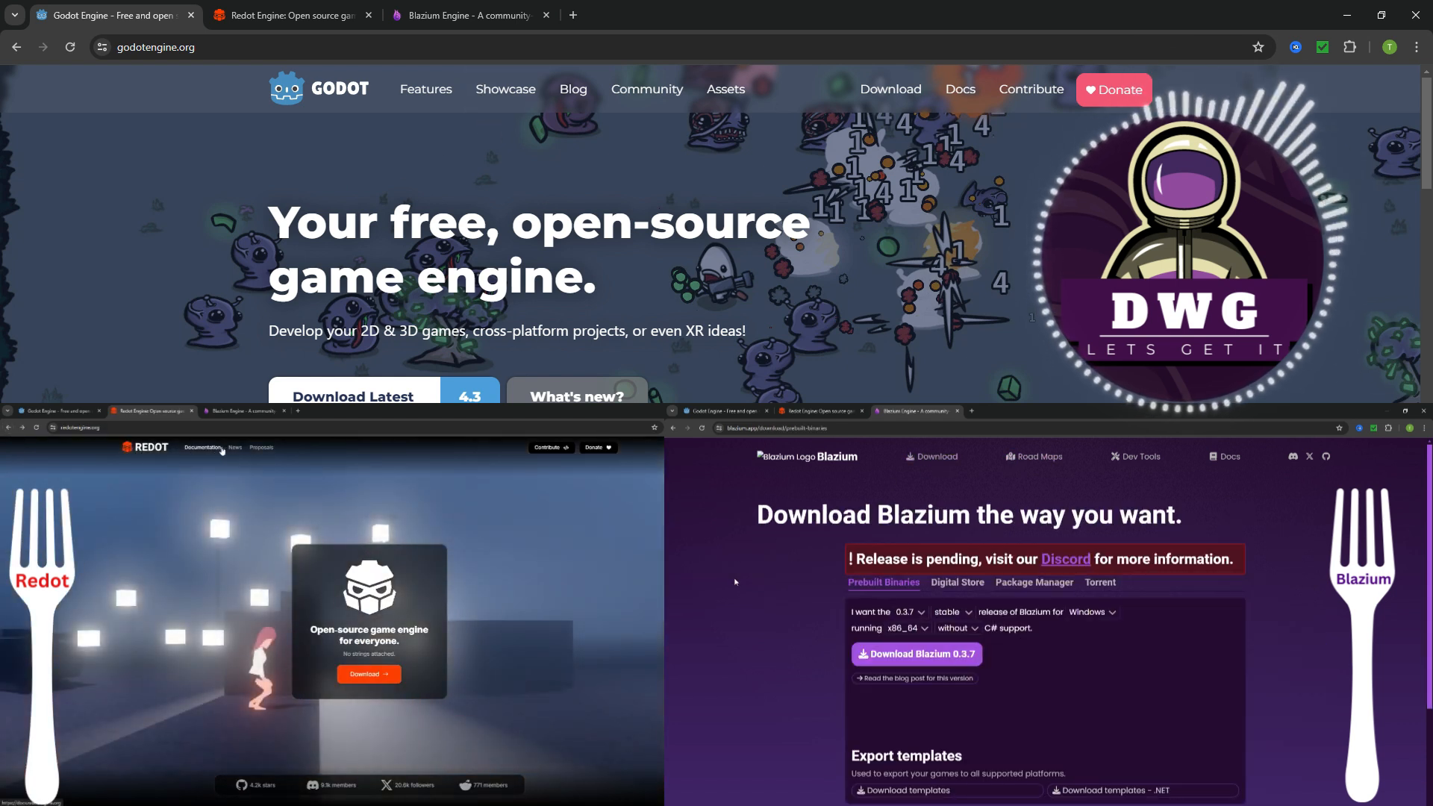
pyautogui.scroll(-3)
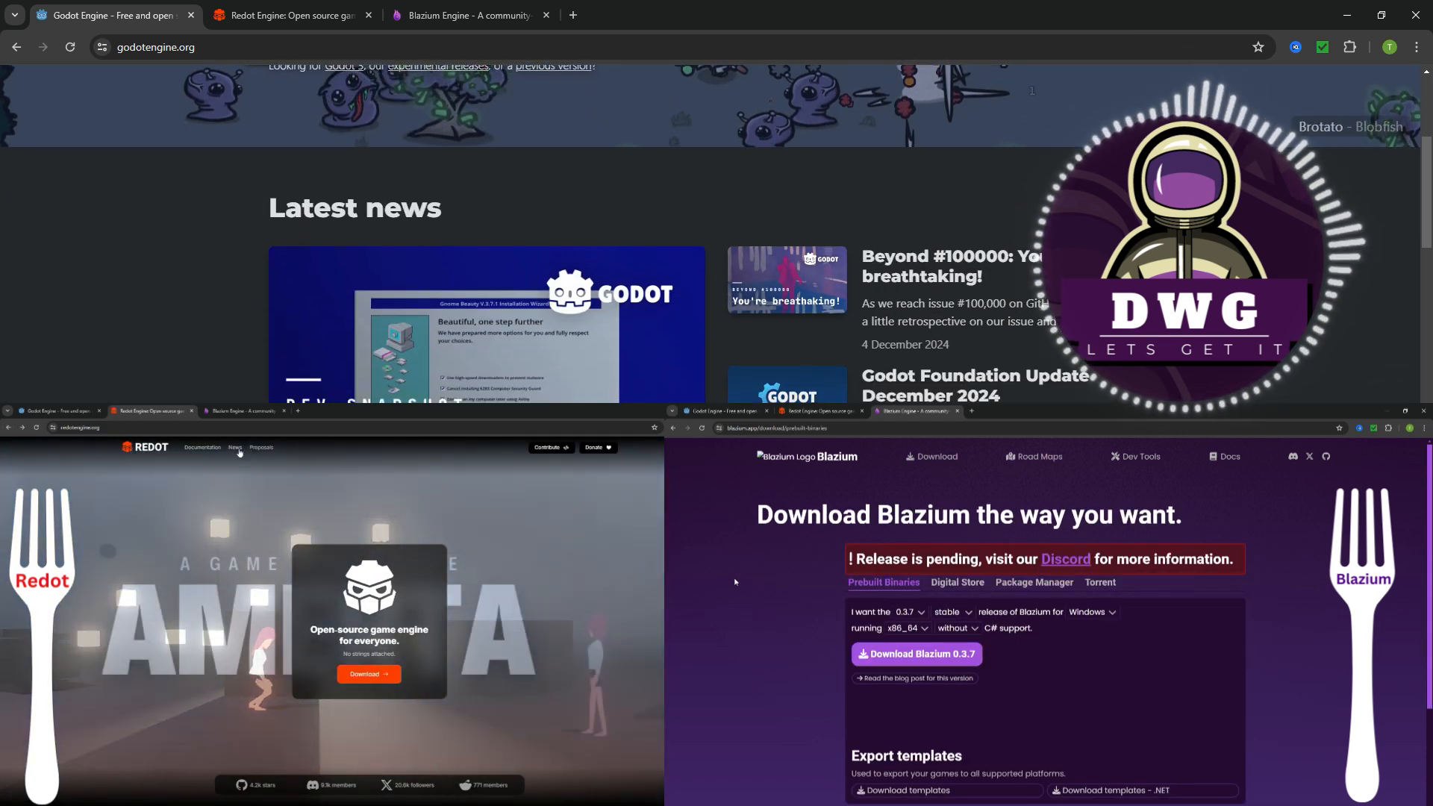
pyautogui.scroll(-3)
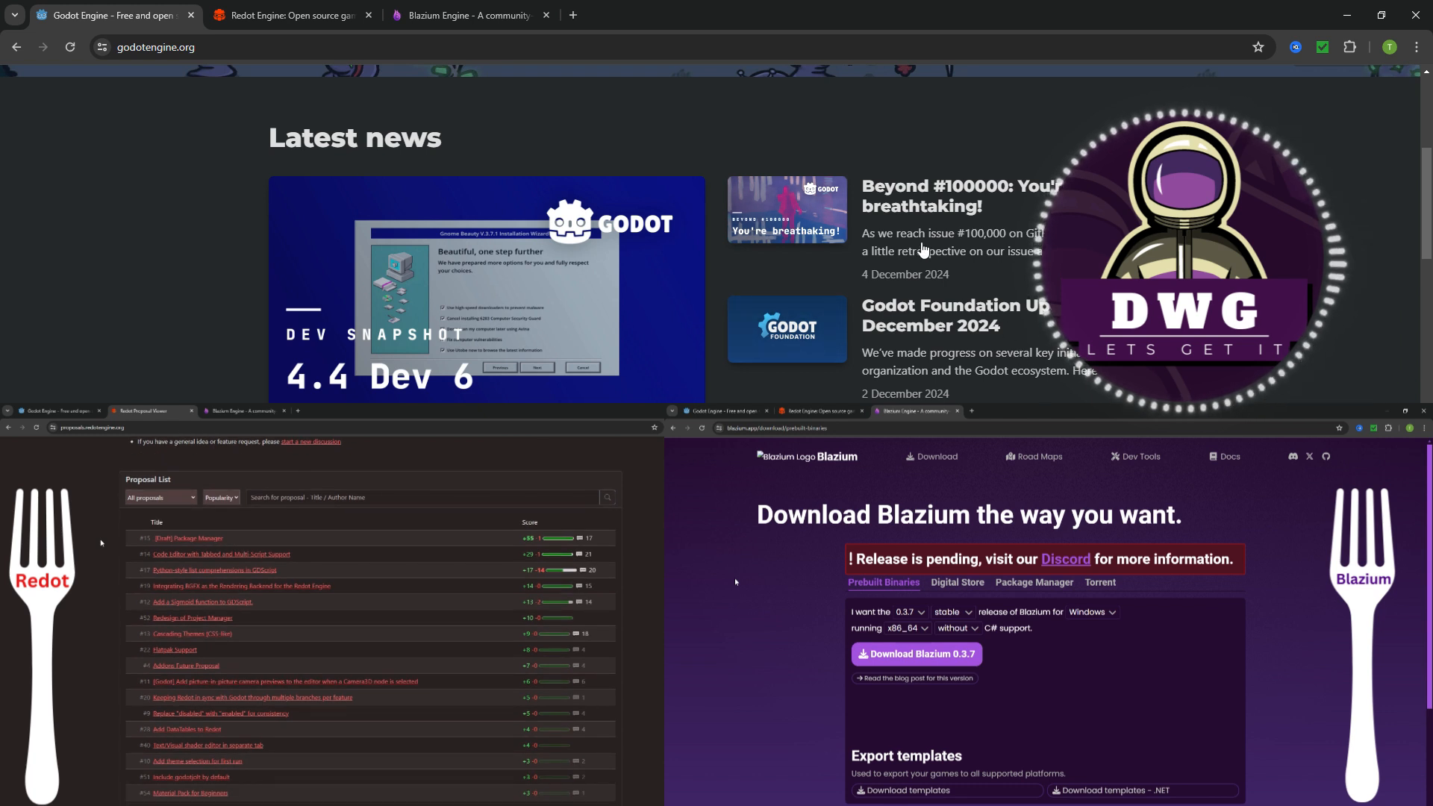
pyautogui.click(959, 195)
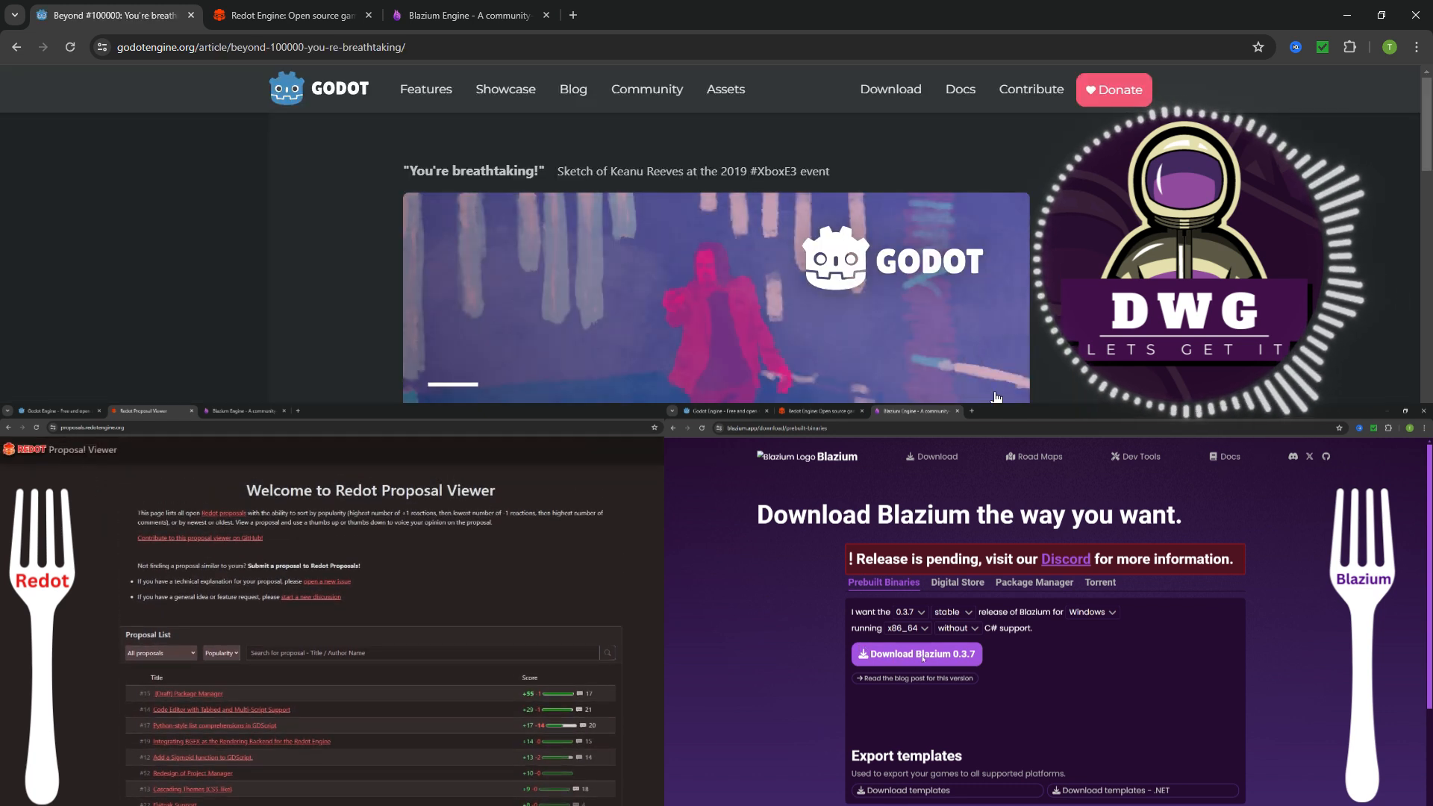